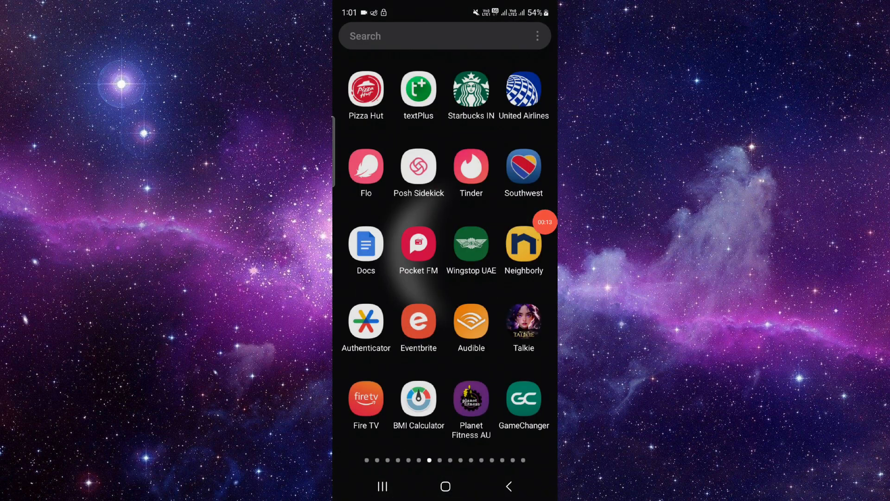
- From Pizza Hut's app info, enable auto-removal of unused permissions and clear its storage to 0 B
left_click(366, 88)
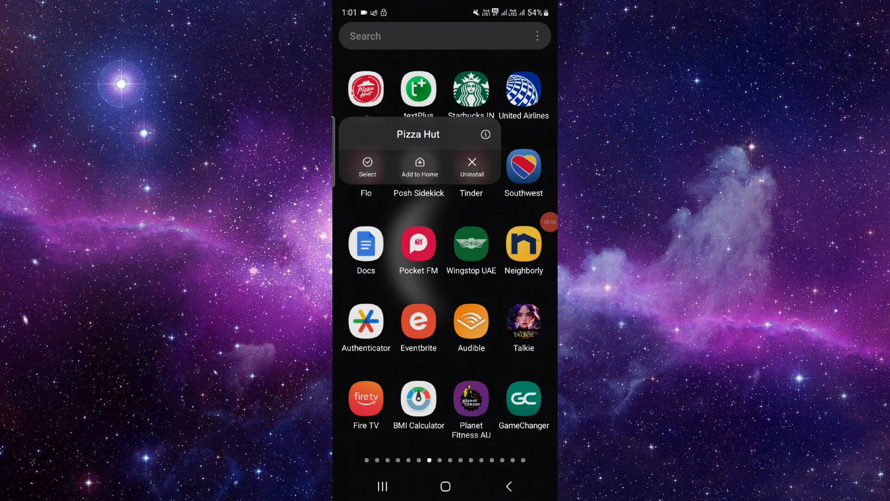
left_click(486, 134)
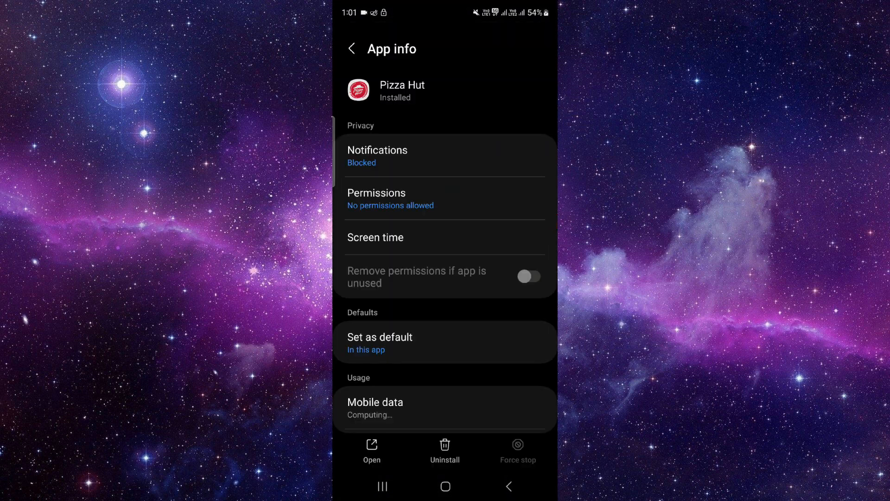
left_click(528, 276)
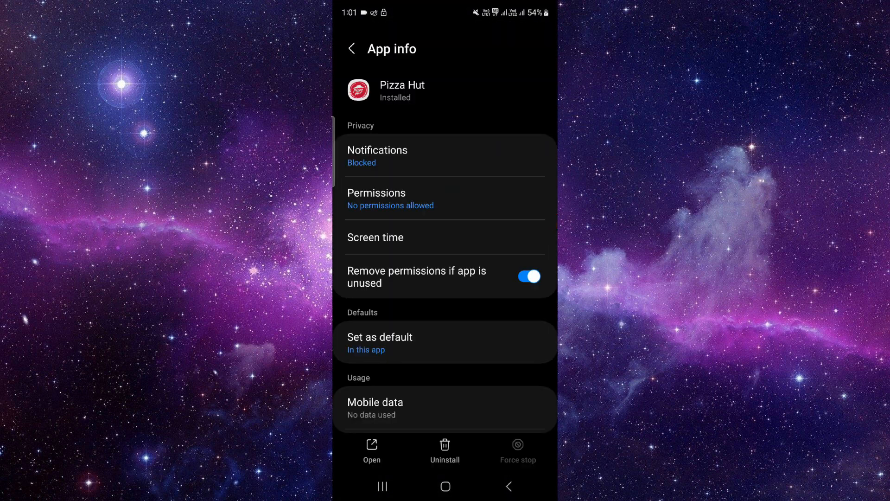
scroll("down", 3)
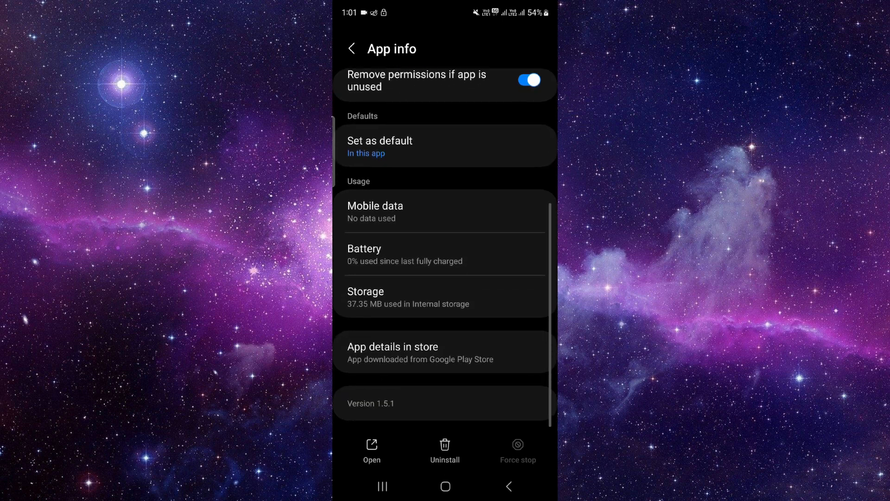
left_click(364, 291)
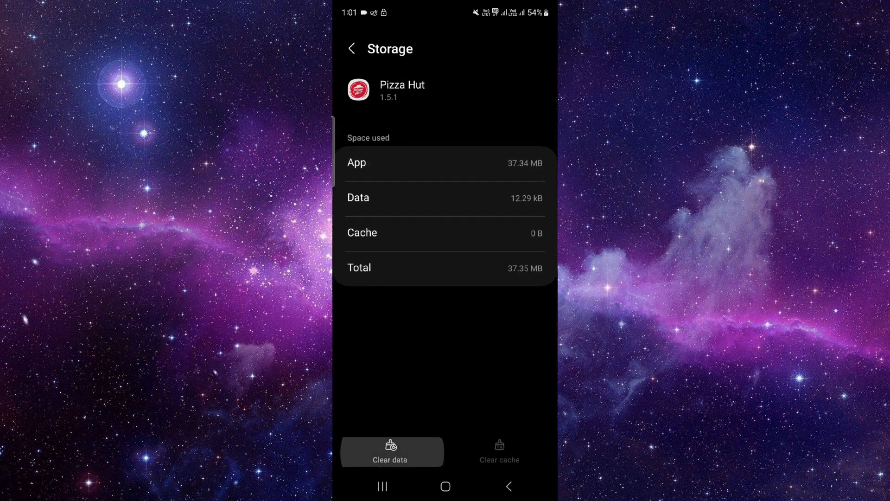
left_click(391, 451)
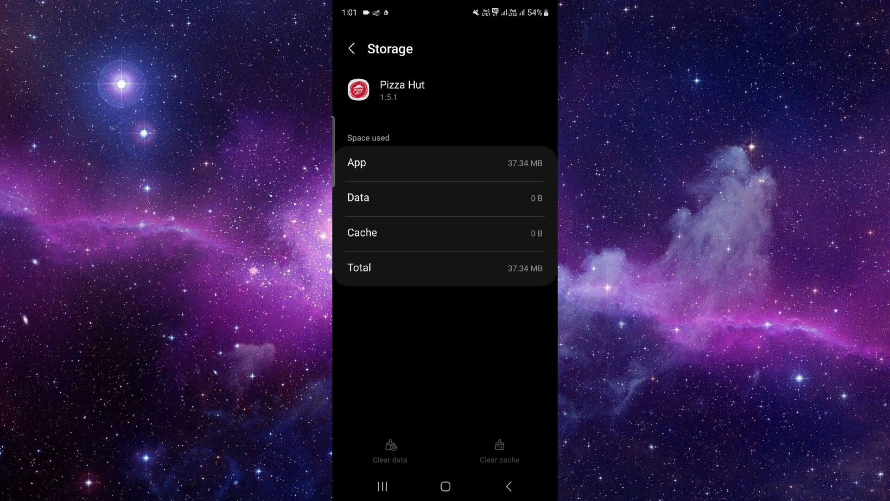
- Open Pizza Hut's app details page in the Google Play Store
left_click(352, 48)
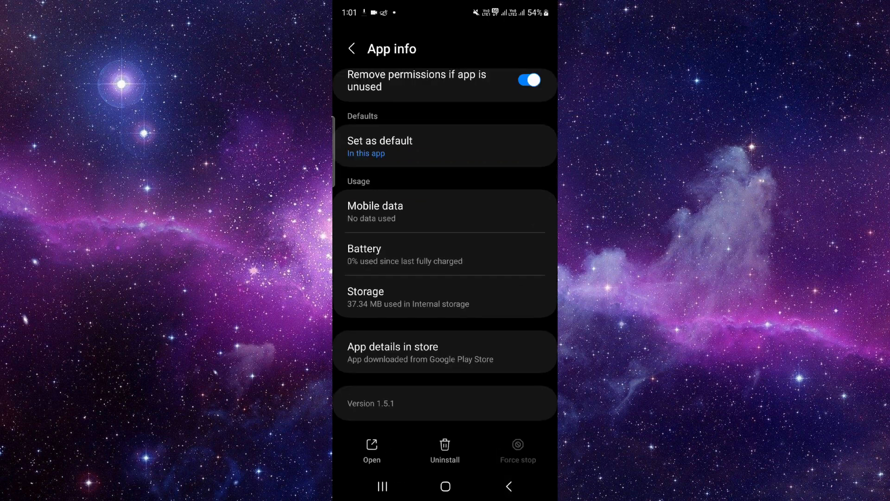
left_click(445, 351)
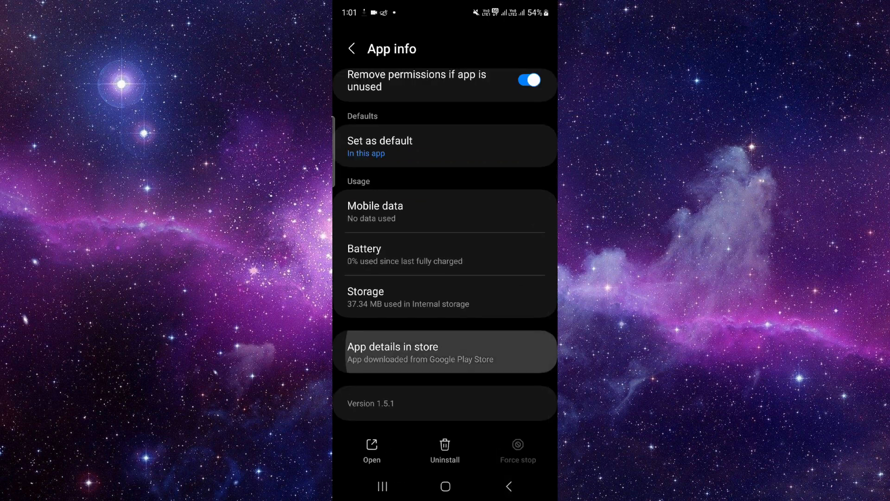
left_click(445, 351)
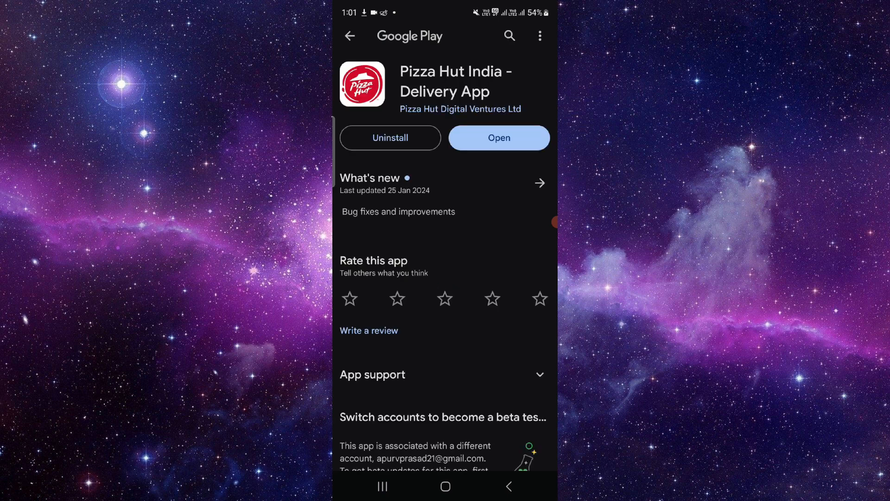